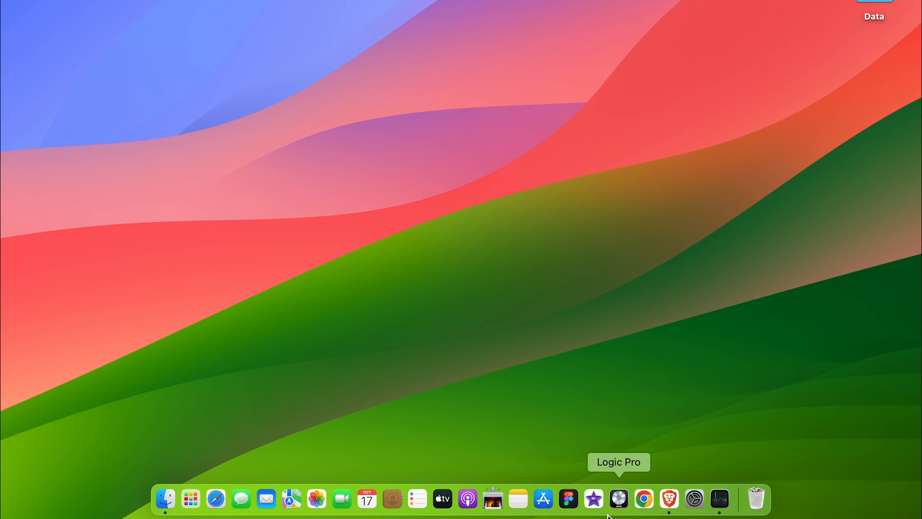
mouse_move(636, 496)
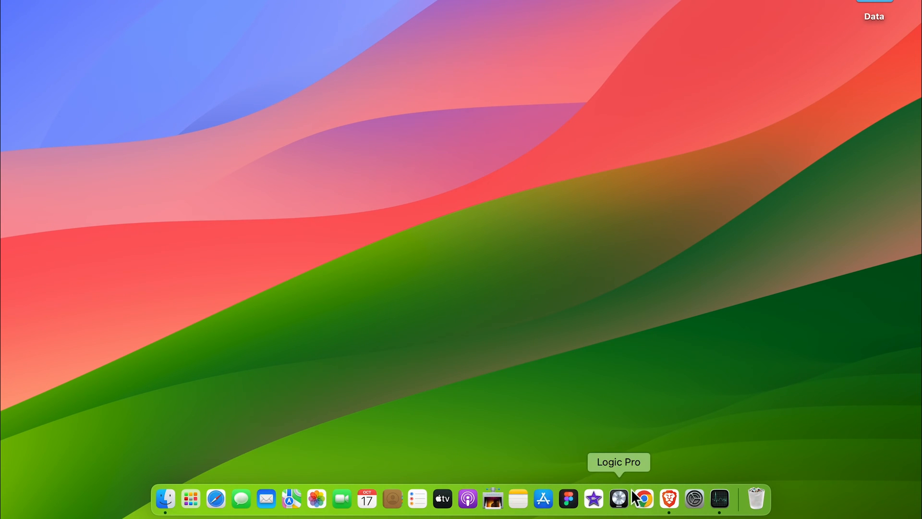
mouse_move(756, 498)
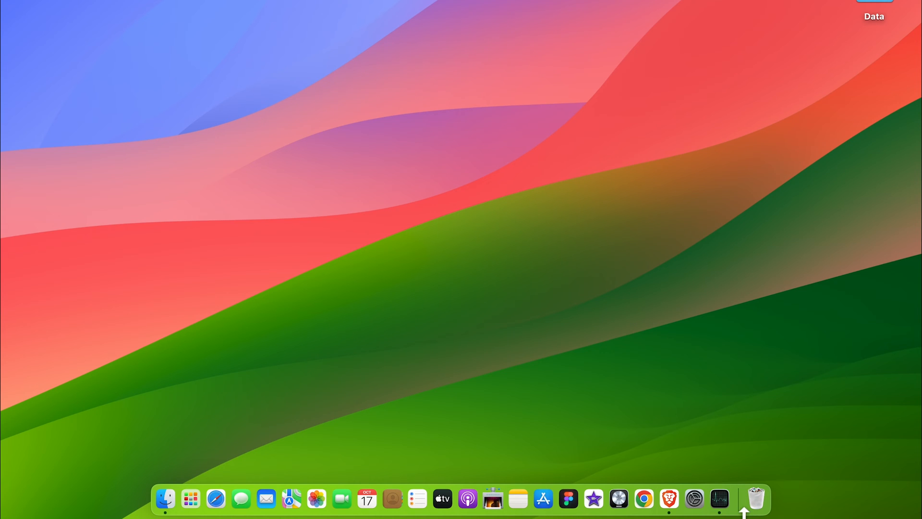
mouse_move(466, 499)
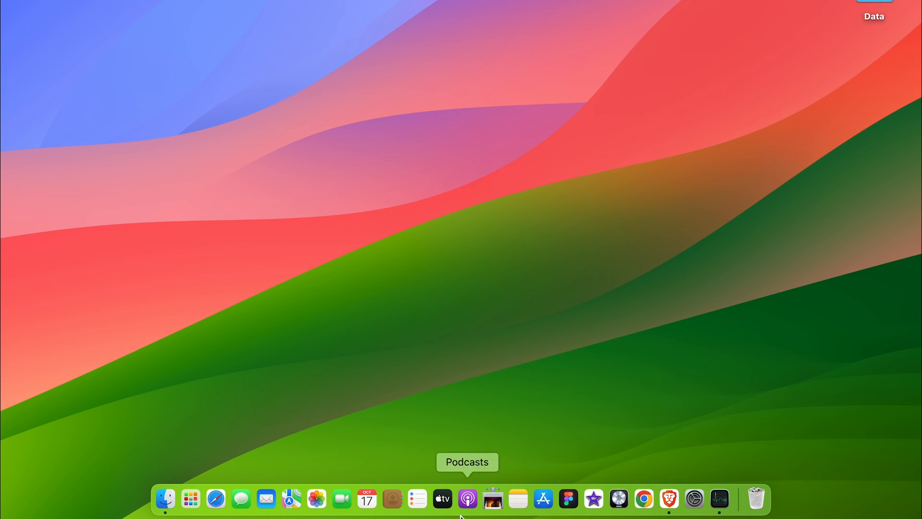
mouse_move(167, 505)
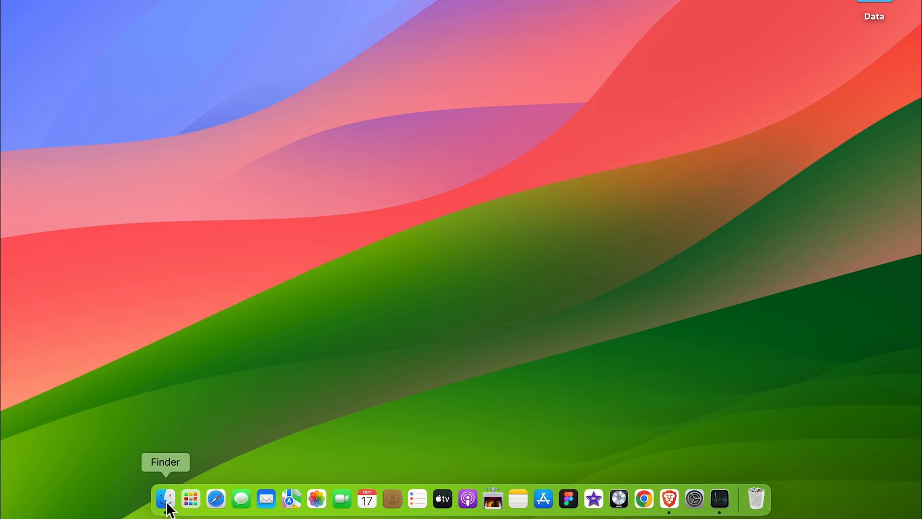
Open a Finder window and show the Downloads folder from the Favourites sidebar.
left_click(165, 497)
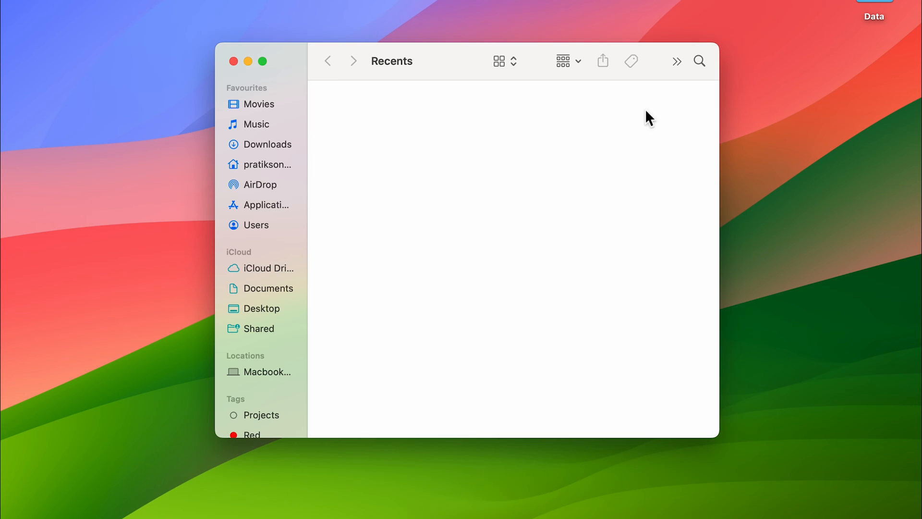
mouse_move(263, 151)
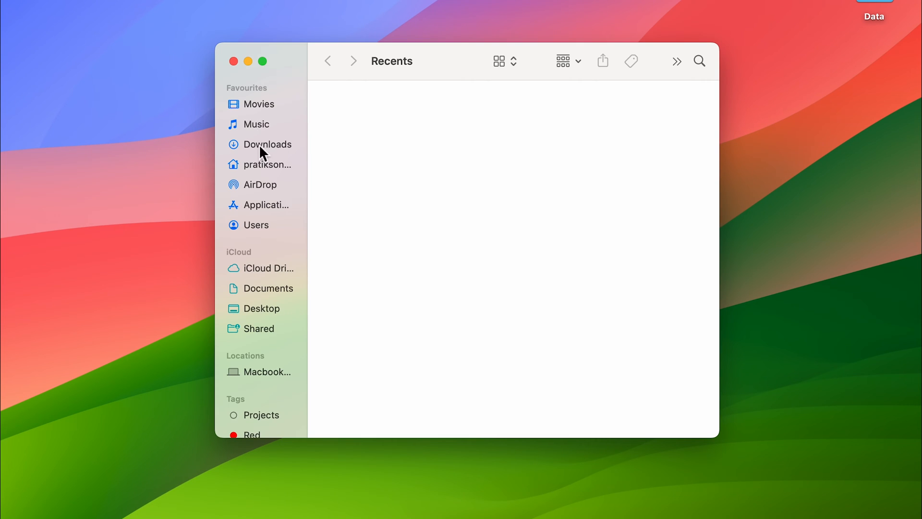
mouse_move(272, 150)
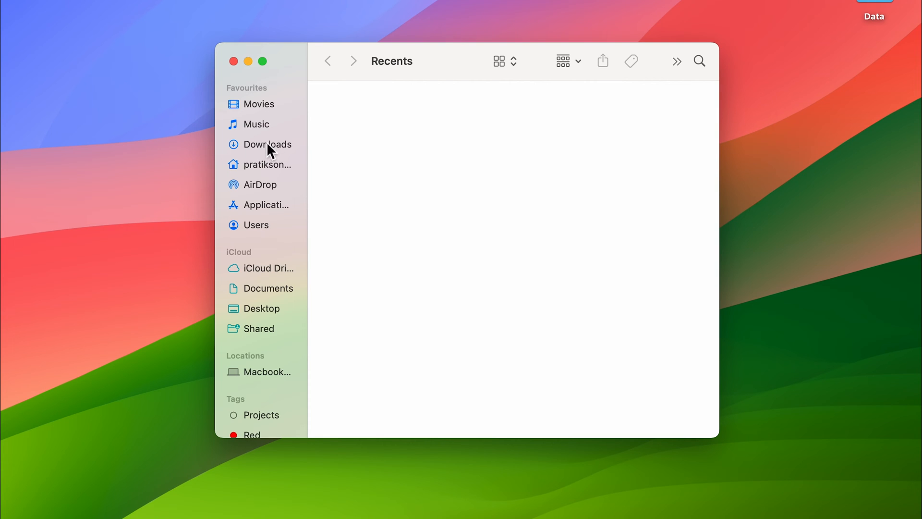
mouse_move(285, 150)
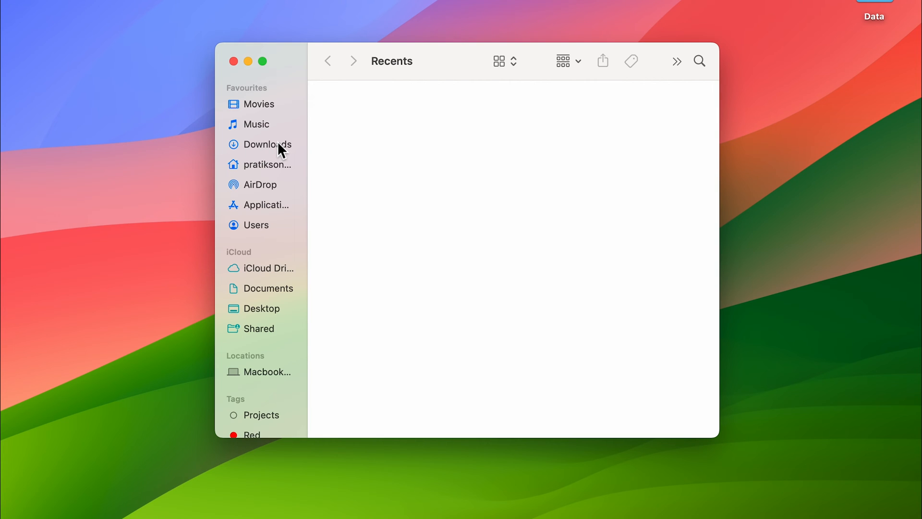
left_click(267, 145)
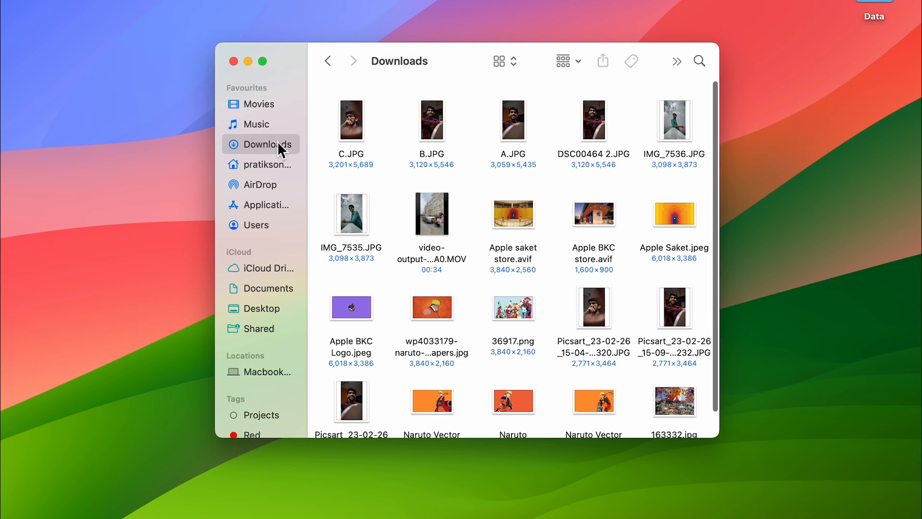
mouse_move(322, 147)
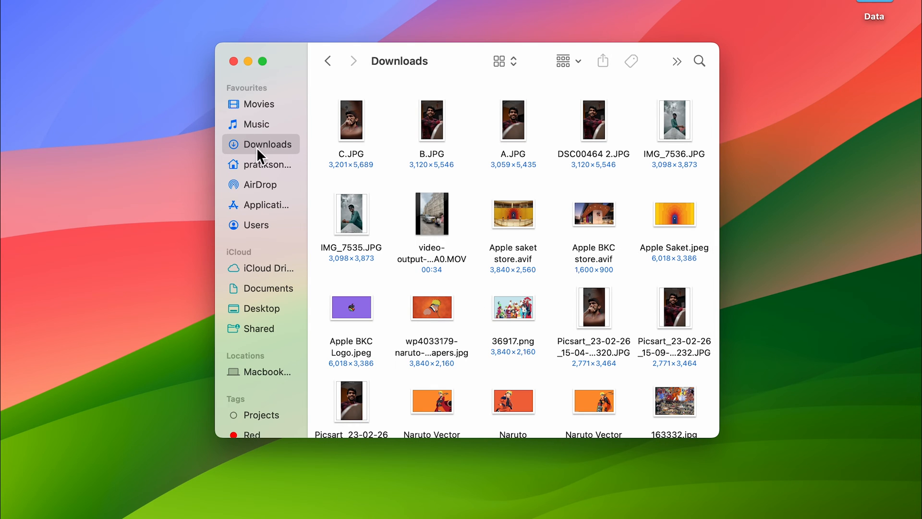
mouse_move(692, 498)
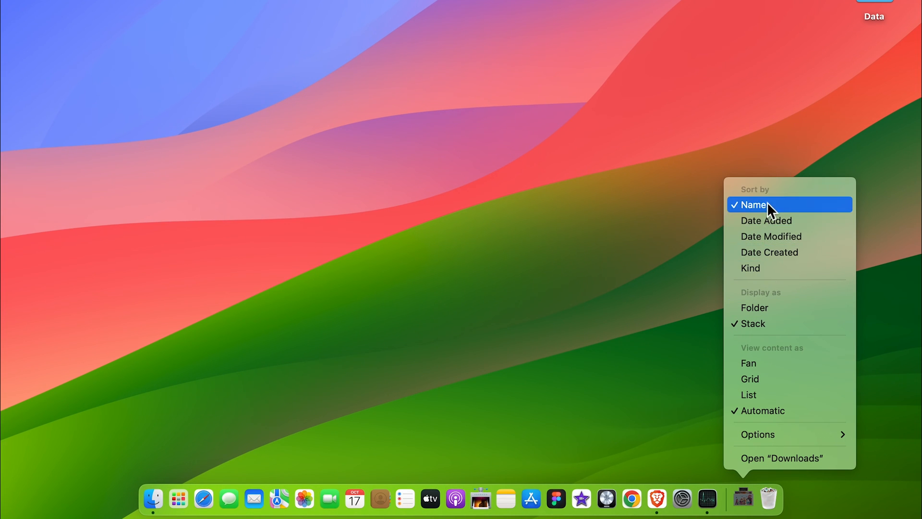
mouse_move(762, 363)
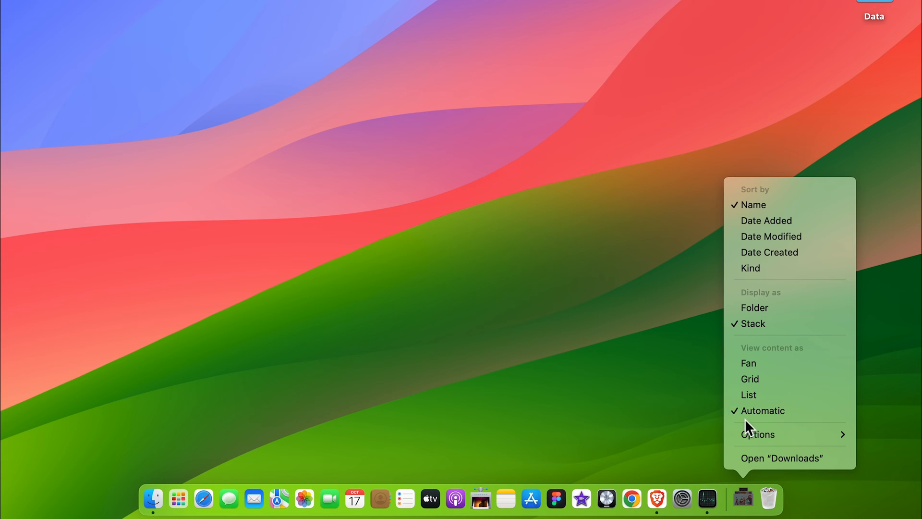
mouse_move(784, 416)
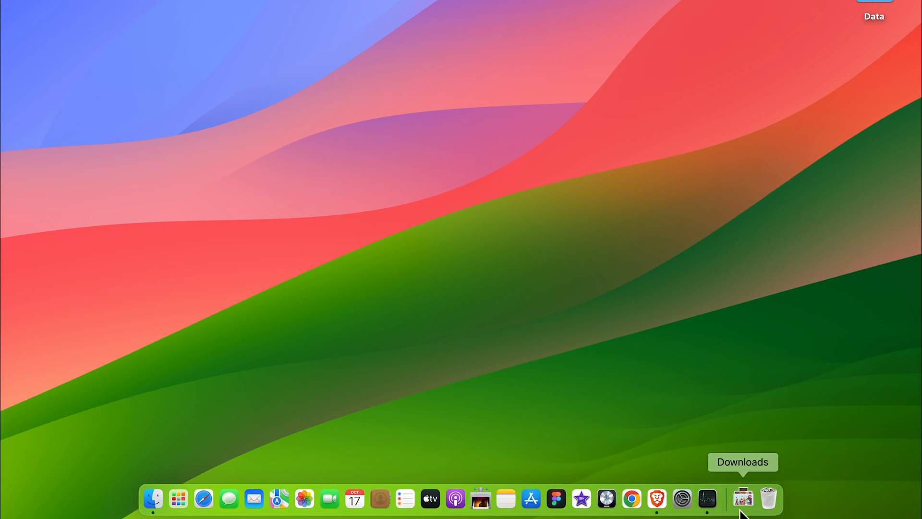
Preview the Downloads stack's files in the Dock, then close the preview.
left_click(744, 495)
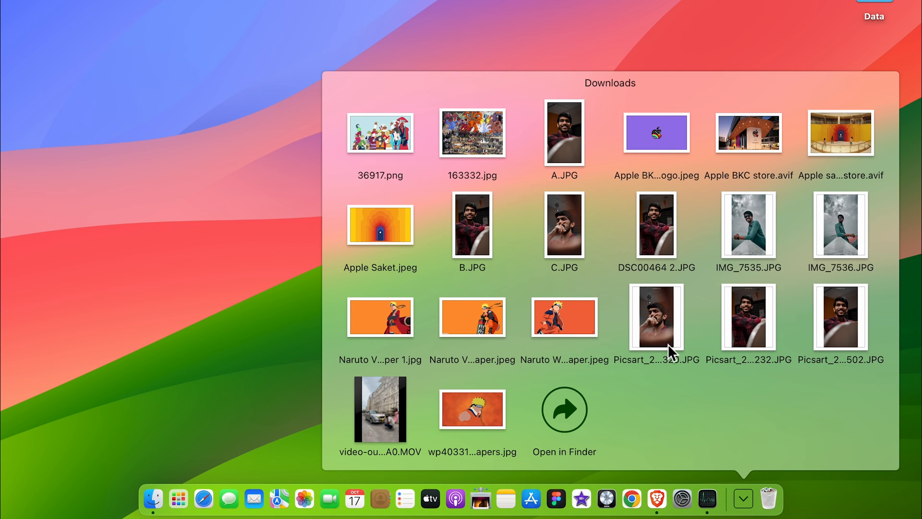
left_click(744, 497)
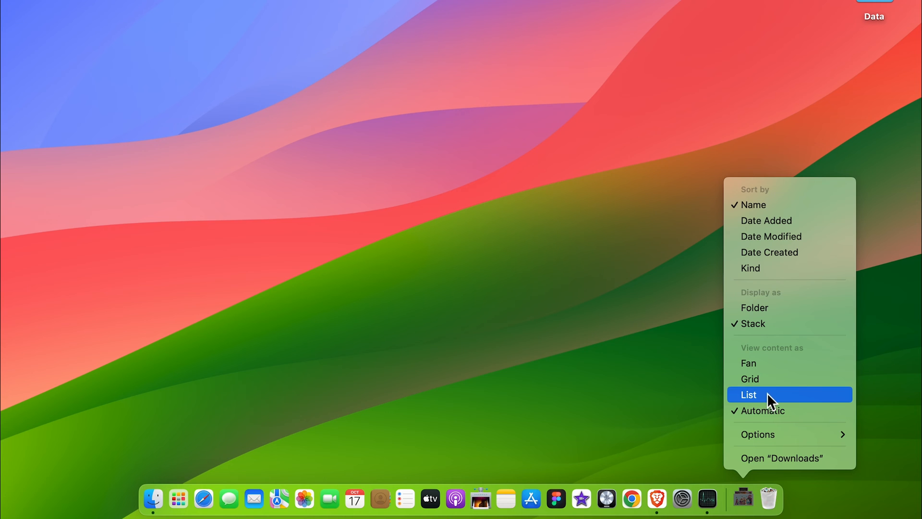
Preview the Downloads stack as List, then Grid, and finally leave it set to Fan.
left_click(748, 394)
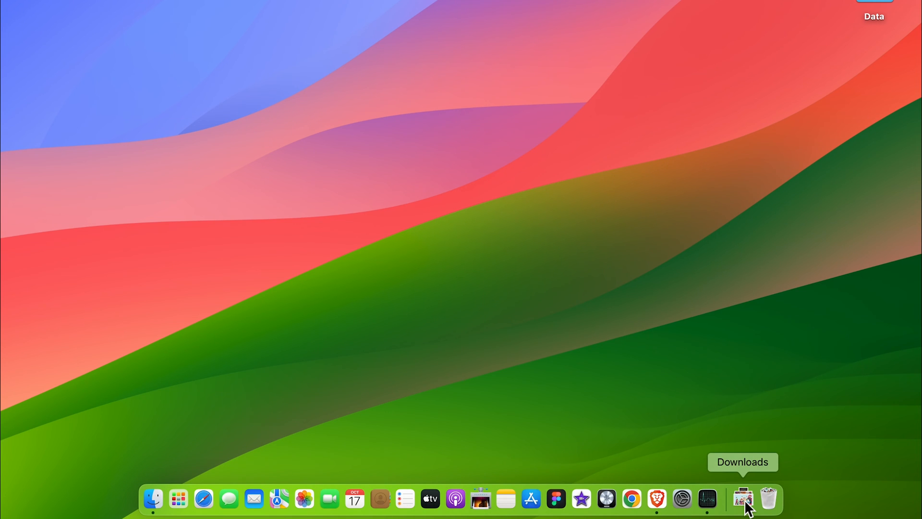
left_click(741, 500)
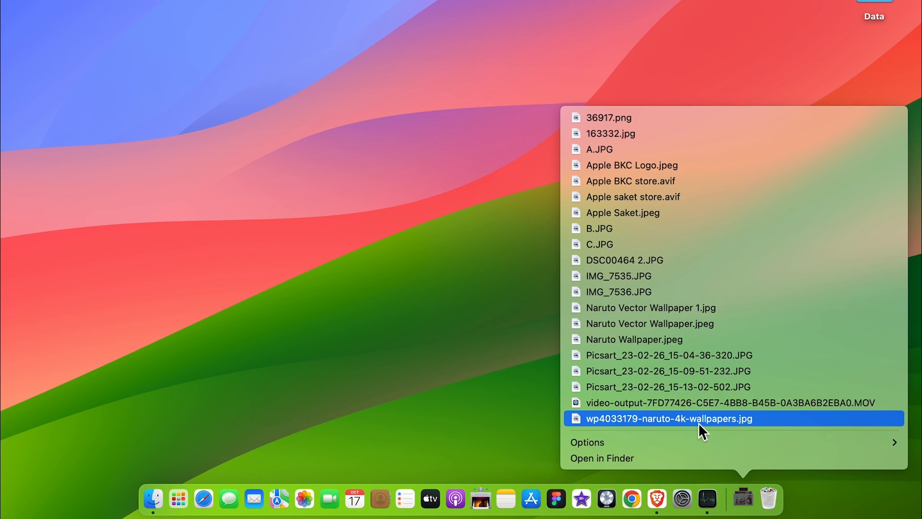
mouse_move(750, 498)
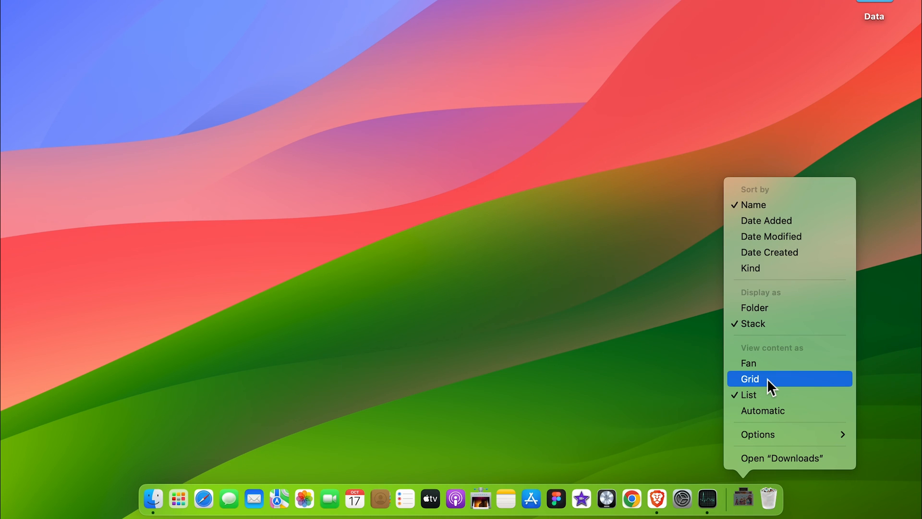
left_click(749, 379)
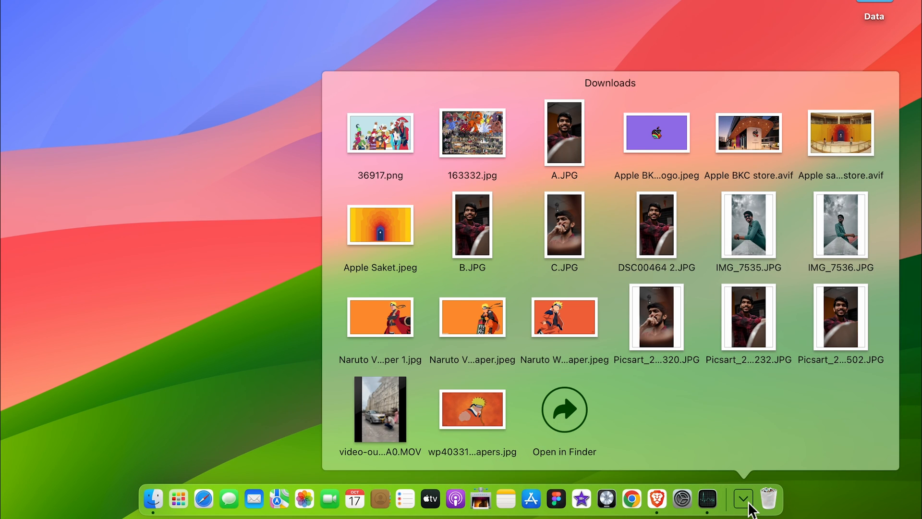
left_click(744, 497)
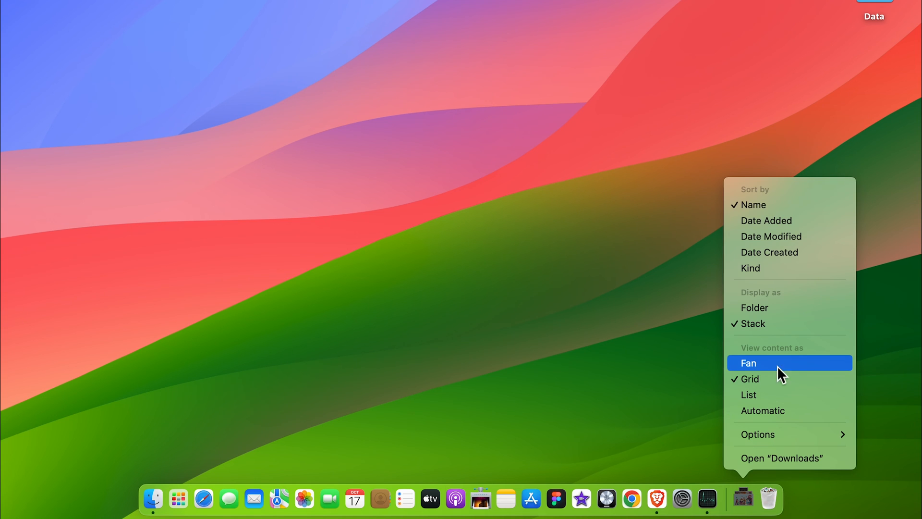
mouse_move(796, 370)
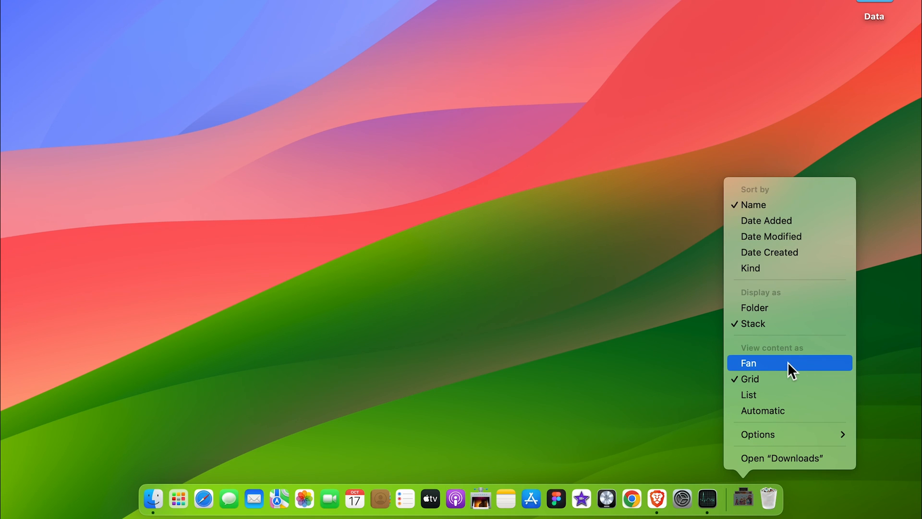
left_click(748, 362)
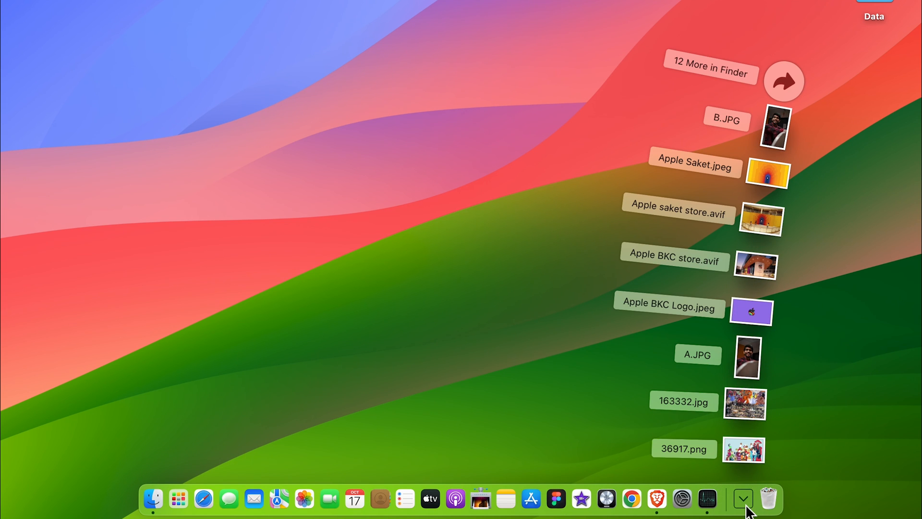
left_click(752, 496)
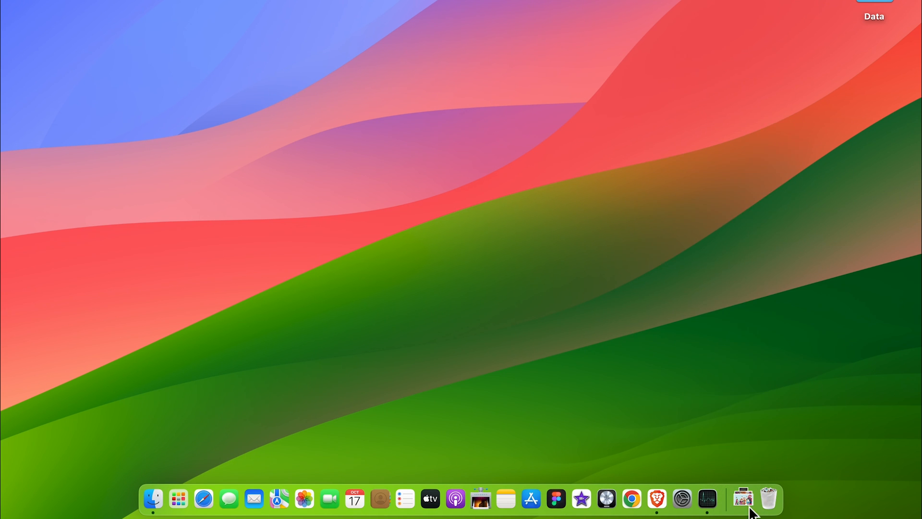
mouse_move(741, 503)
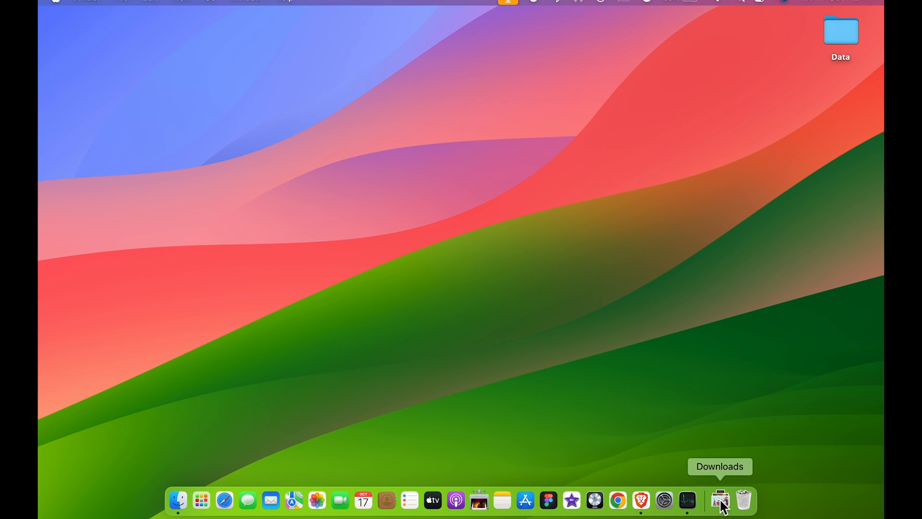
right_click(719, 499)
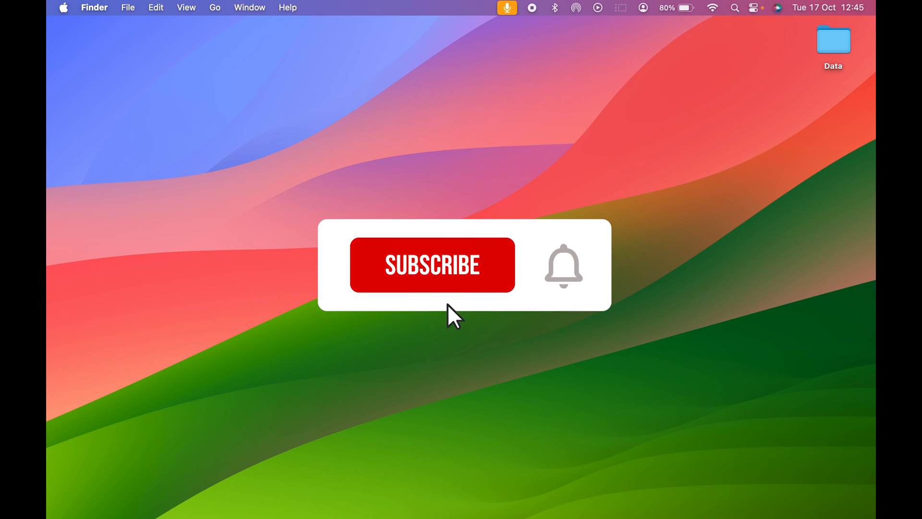
left_click(433, 265)
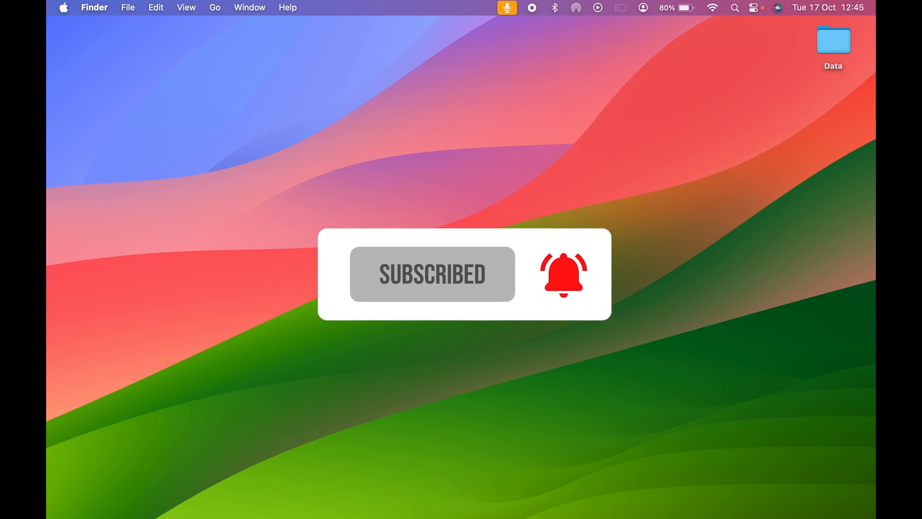